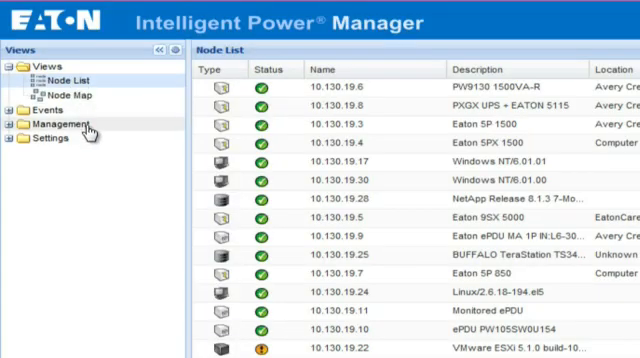
Step: Expand the Management folder to reveal the Nodes Settings and Nodes Upgrade pages
{"action": "left_click", "coordinate": [42, 124]}
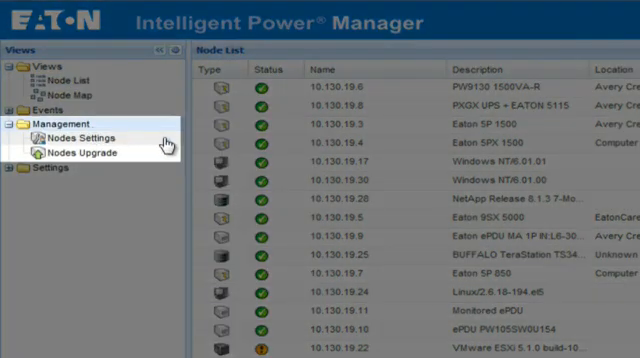
{"action": "left_click", "coordinate": [76, 136]}
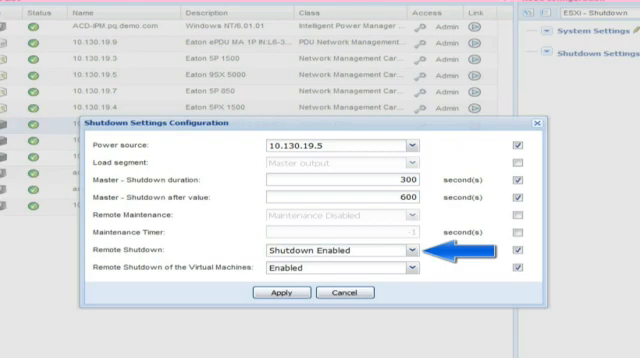
{"action": "mouse_move", "coordinate": [470, 268]}
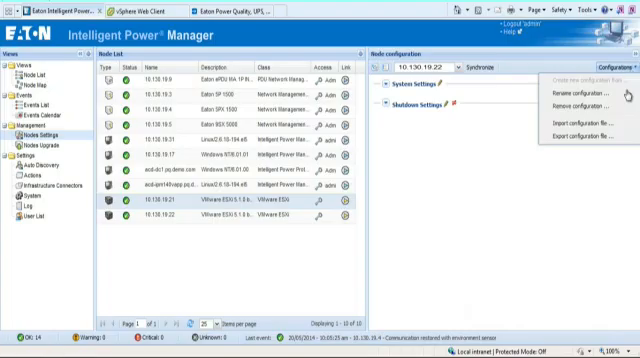
Step: Save the node's shutdown settings as a named configuration via the Configurations menu
{"action": "left_click", "coordinate": [568, 92]}
{"action": "type", "text": "ESXI SHUTDOWN"}
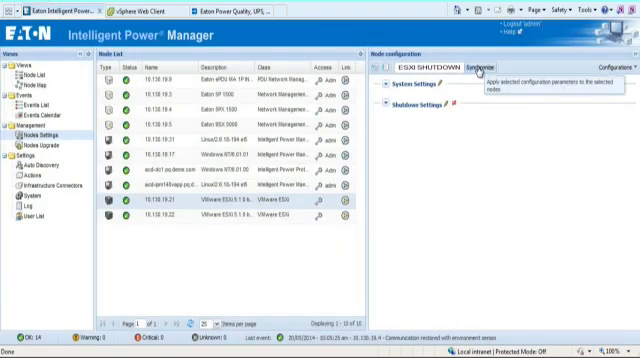
Step: Synchronize the saved configuration to the selected node and confirm the change with Yes
{"action": "left_click", "coordinate": [464, 60]}
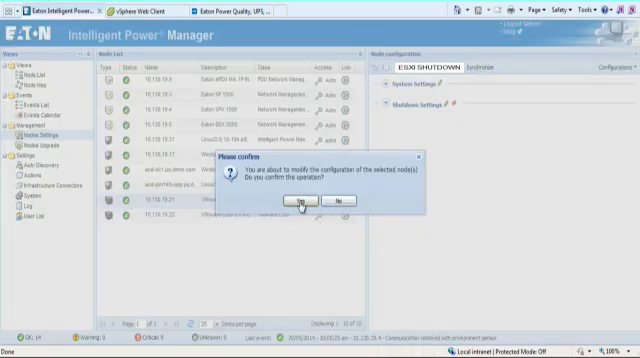
{"action": "left_click", "coordinate": [288, 202]}
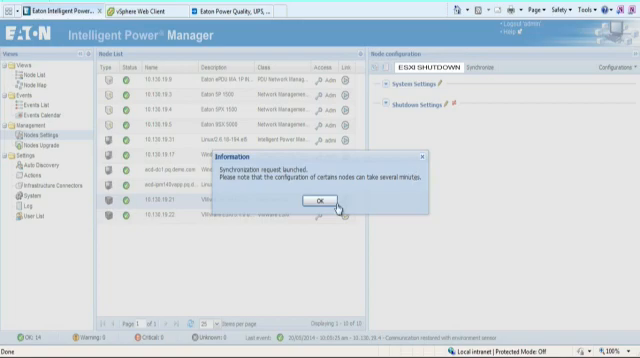